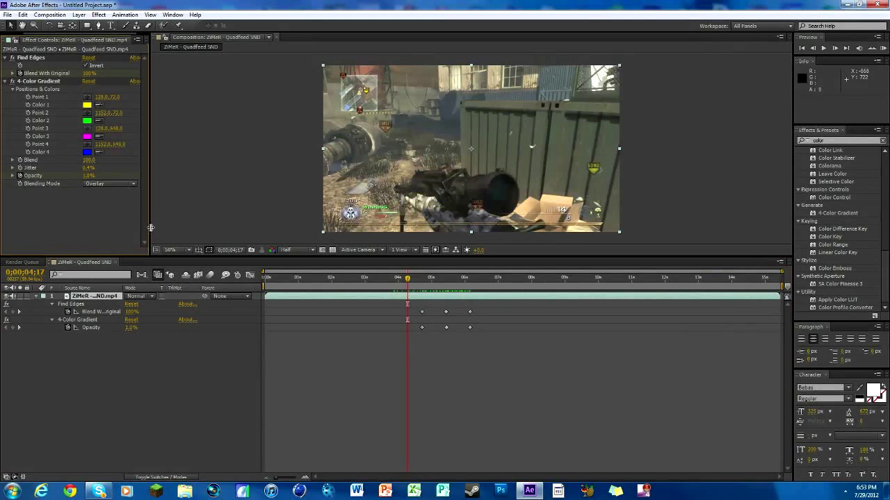
mouse_move(135, 266)
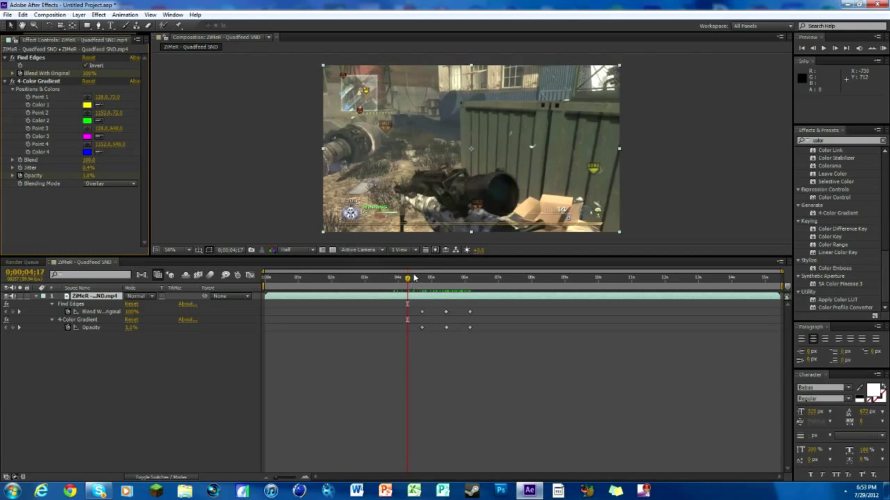
- Set the playhead to 4:26 and preview the x-ray effect through about 5:48
left_click(413, 277)
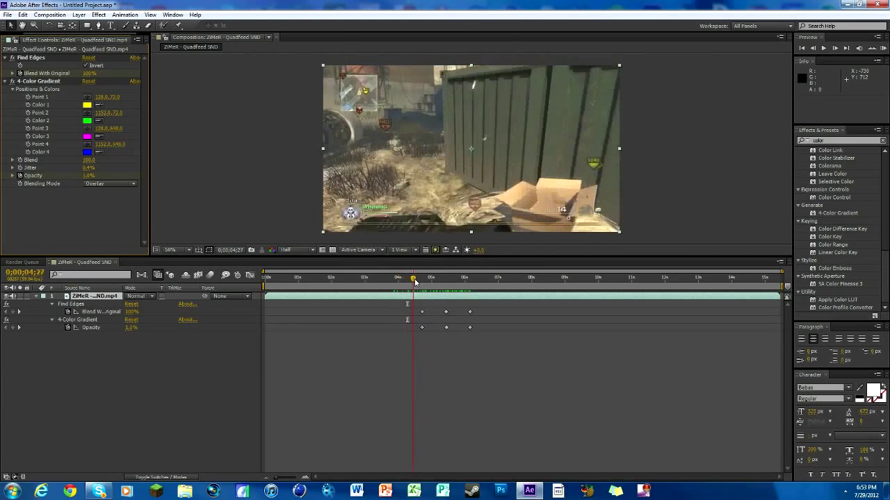
left_click(413, 277)
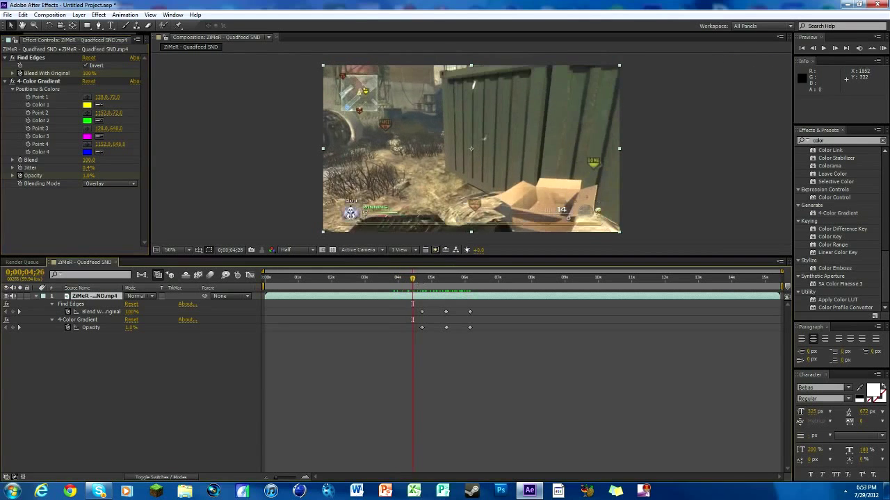
left_click(823, 48)
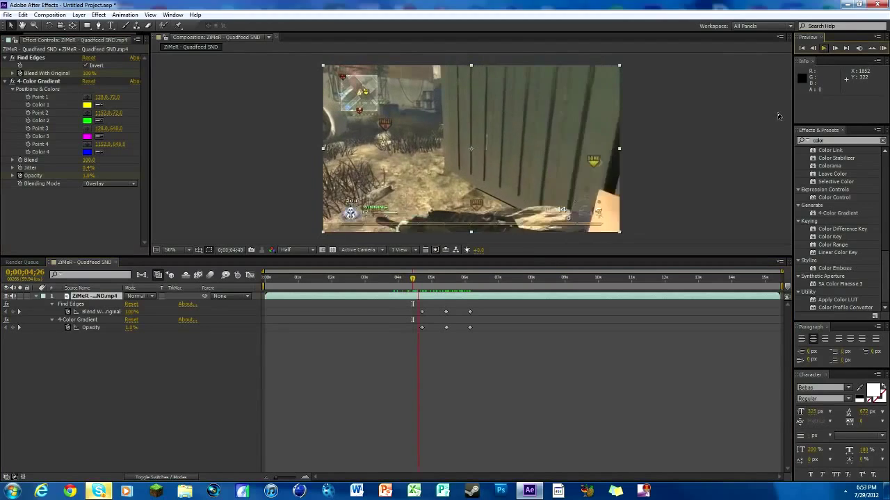
left_click_drag(413, 276, 431, 276)
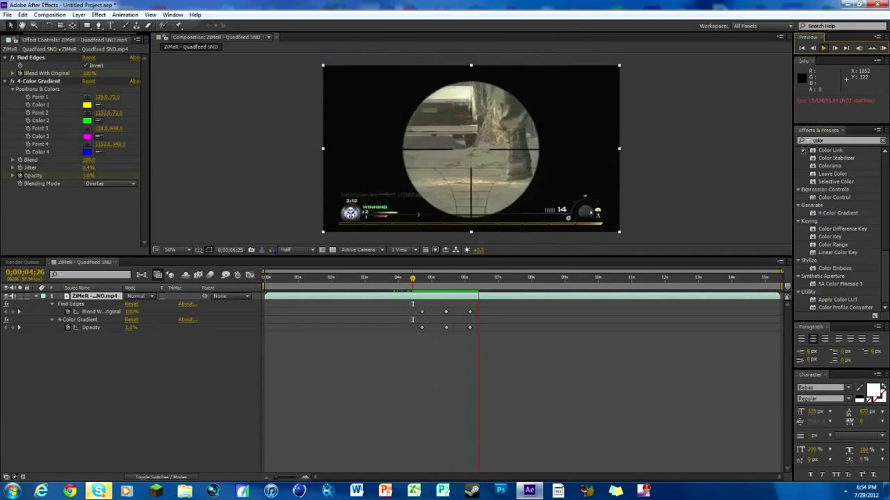
left_click(459, 277)
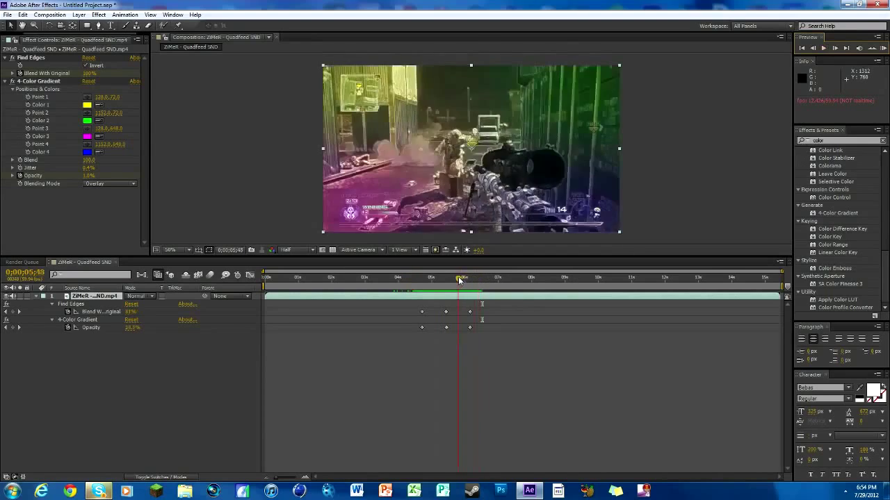
- Trim the later Blend With Original and Opacity keyframes, then toggle Find Edges Invert off and on
left_click_drag(460, 278, 454, 277)
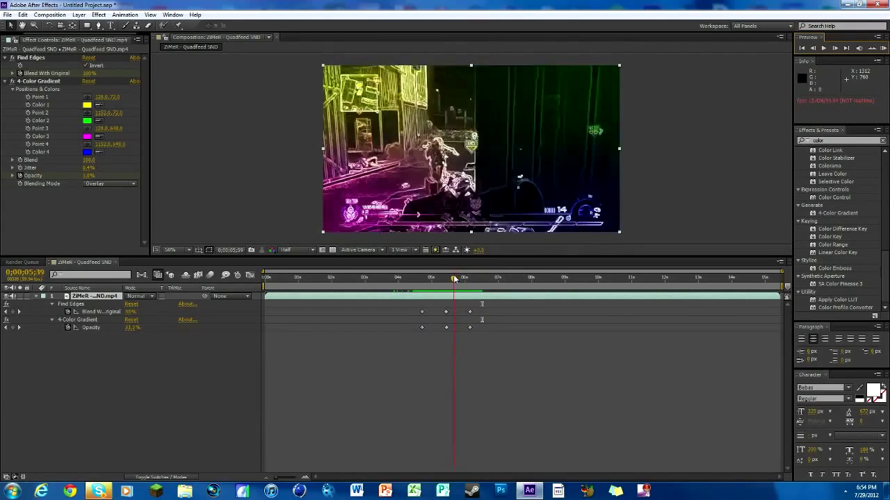
left_click_drag(454, 277, 450, 278)
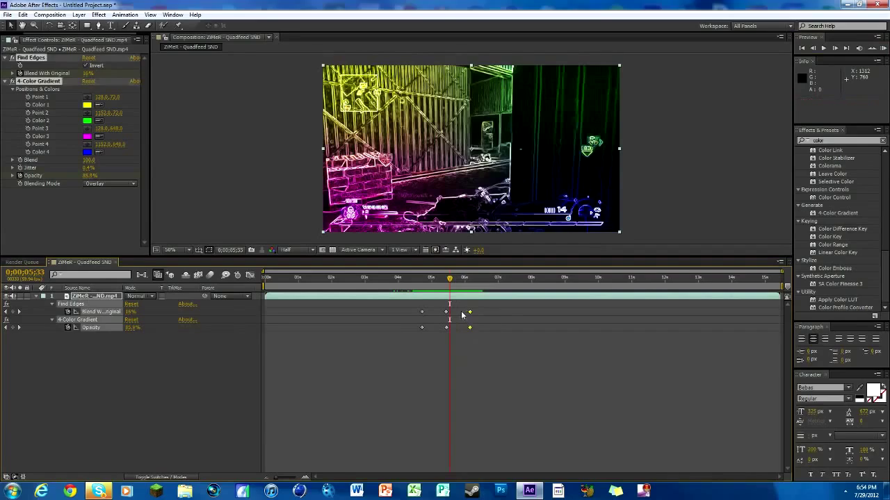
left_click_drag(450, 277, 446, 276)
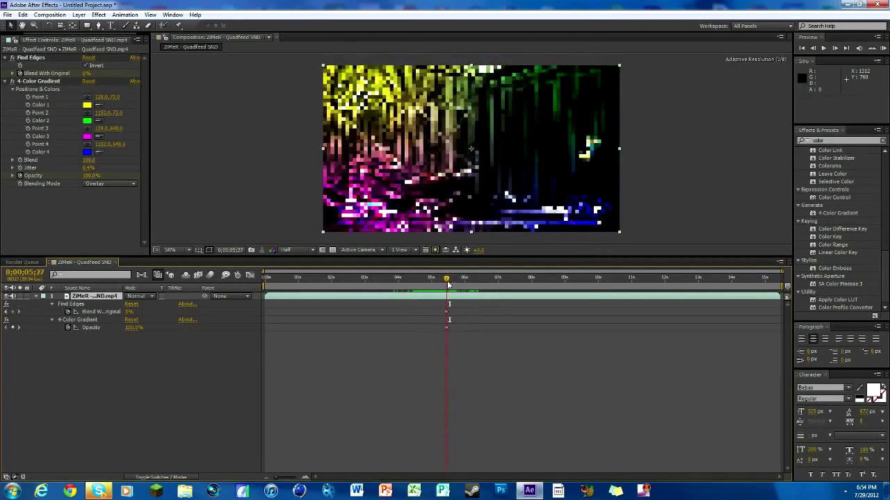
left_click_drag(446, 277, 463, 277)
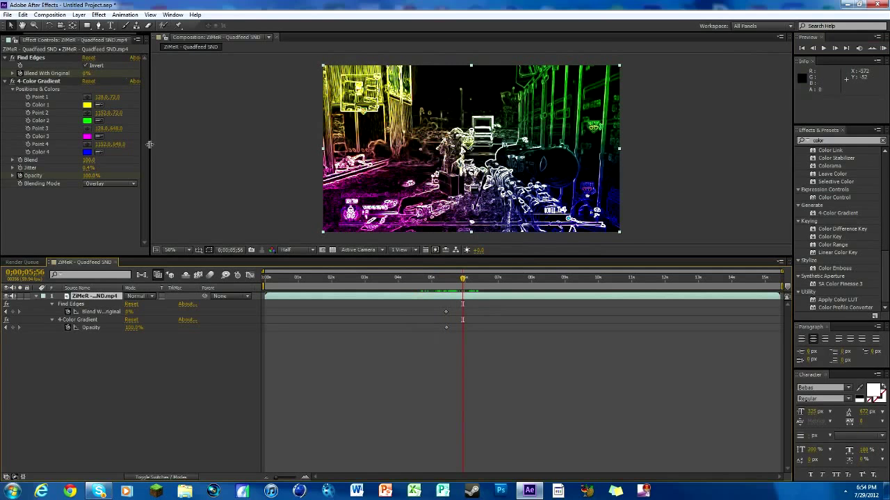
left_click(85, 66)
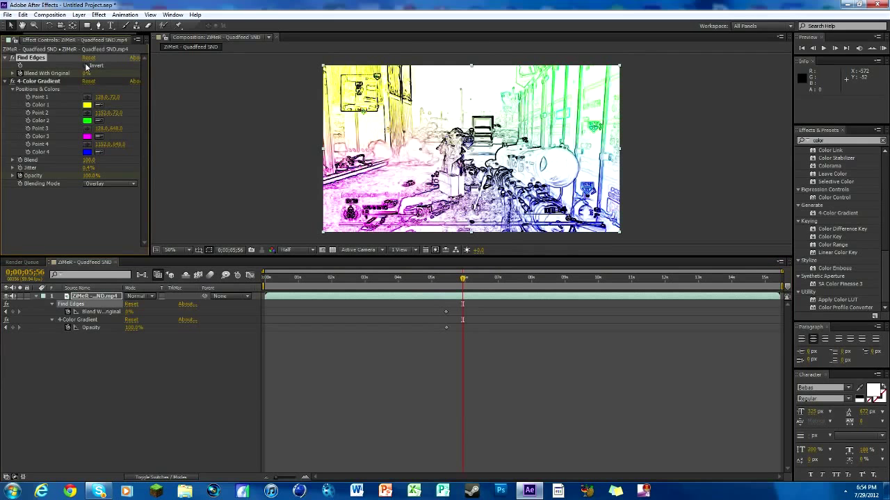
left_click(87, 65)
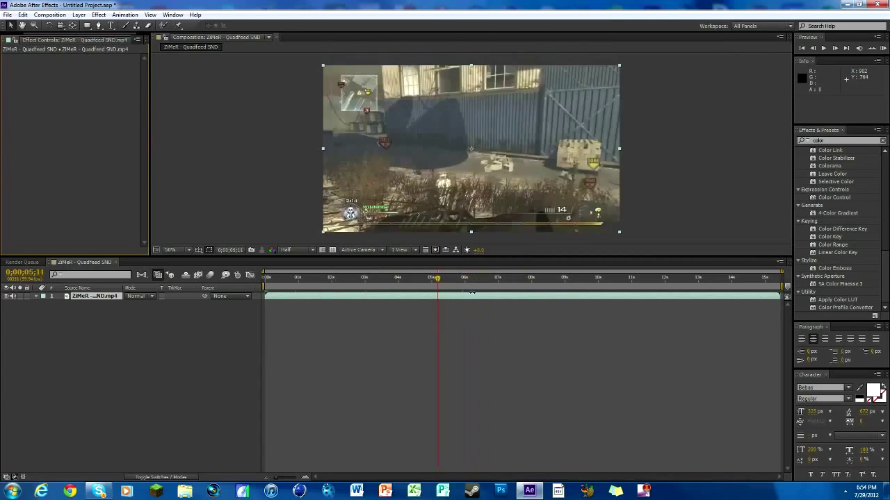
- Scrub the plain footage to about 5:41, then apply Find Edges with Invert ticked
left_click_drag(436, 277, 450, 277)
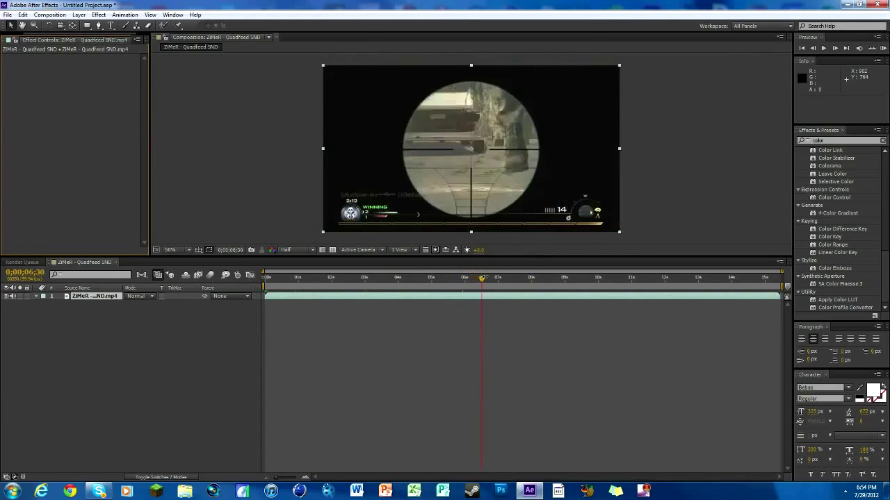
left_click_drag(482, 278, 428, 278)
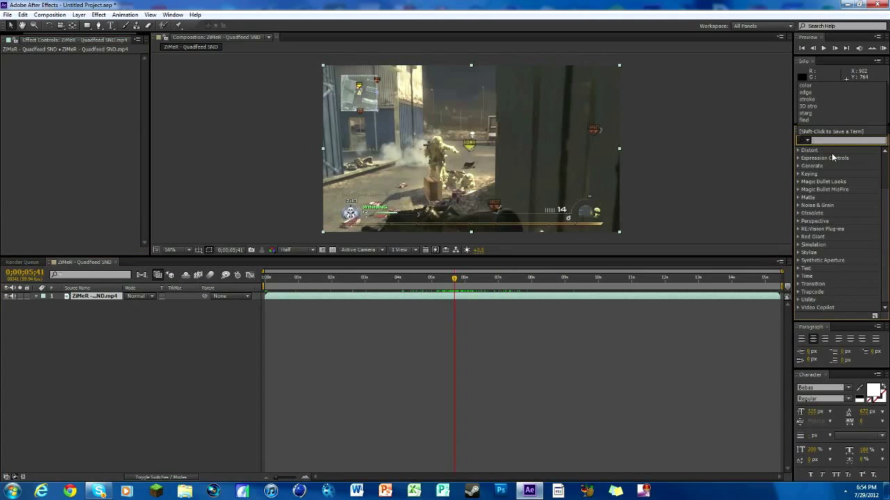
type("find")
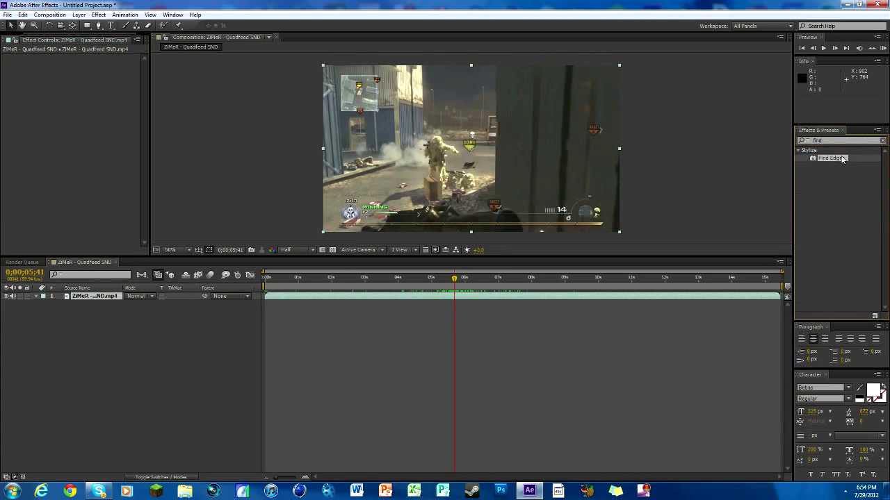
double_click(831, 158)
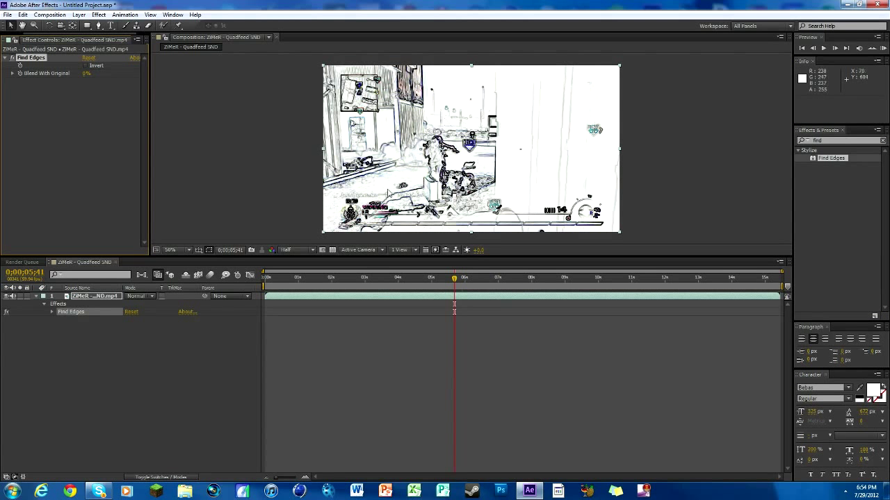
mouse_move(83, 67)
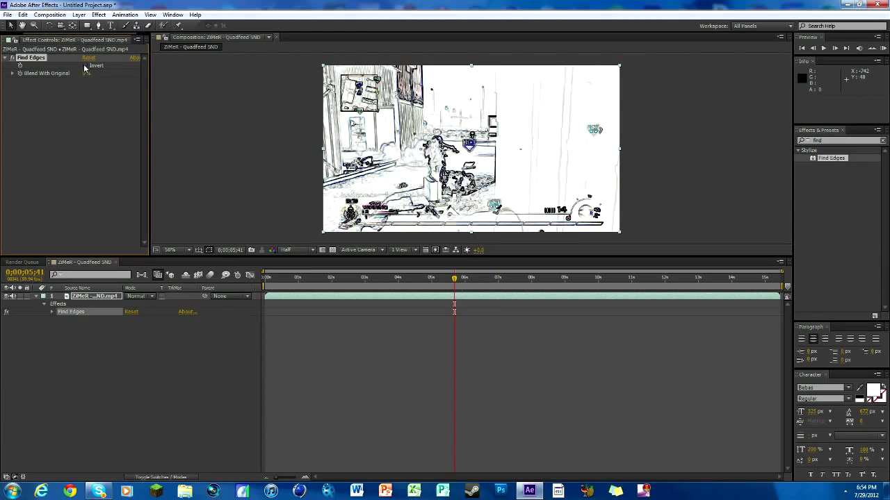
left_click(85, 65)
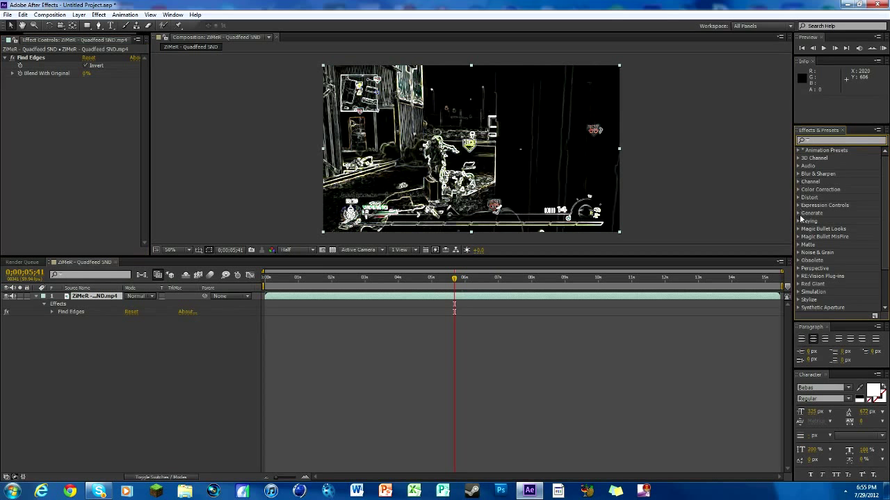
- Apply 4-Color Gradient from Generate and drag its yellow Point 1 toward the top centre
left_click(812, 213)
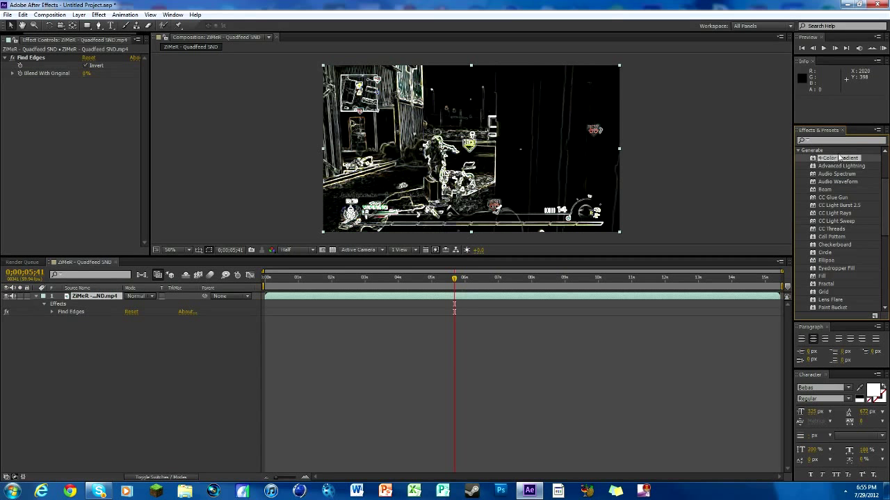
double_click(837, 158)
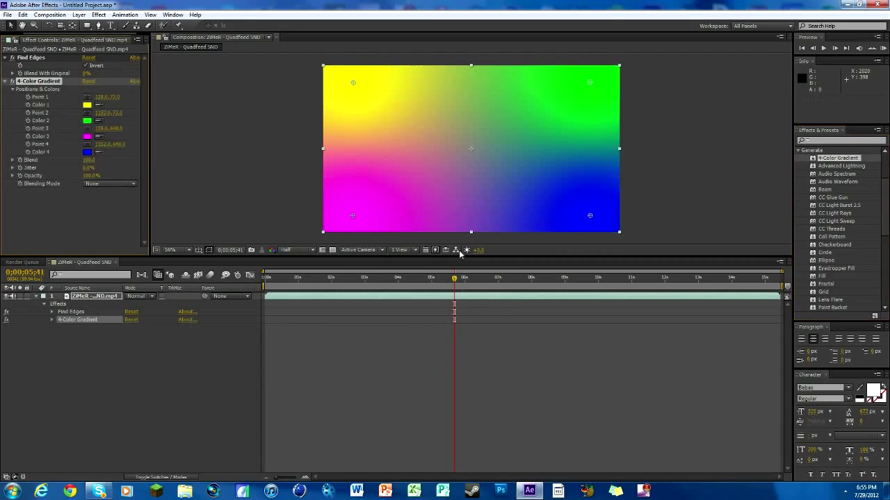
mouse_move(356, 82)
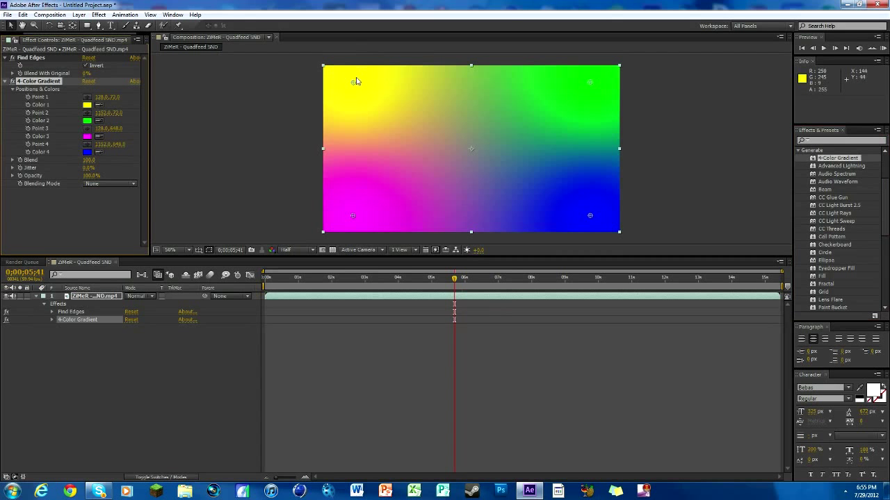
left_click_drag(357, 82, 453, 104)
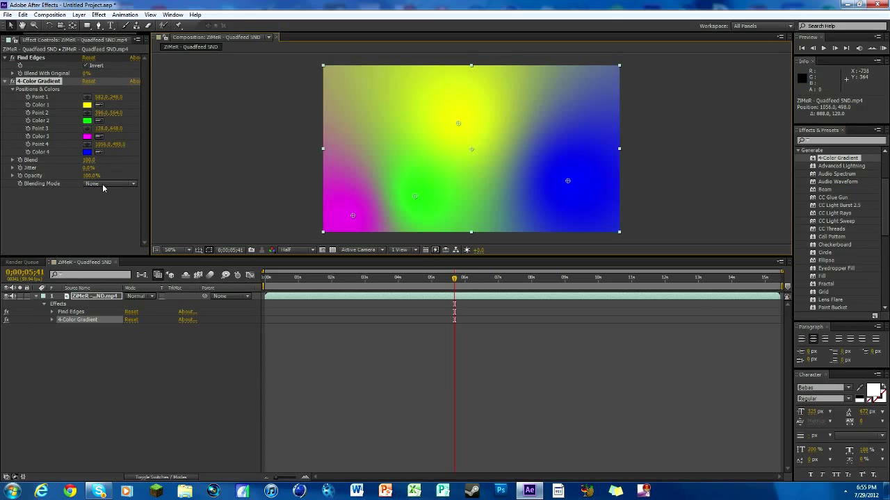
- Reapply 4-Color Gradient at default points and set its Blending Mode to Overlay
left_click(109, 183)
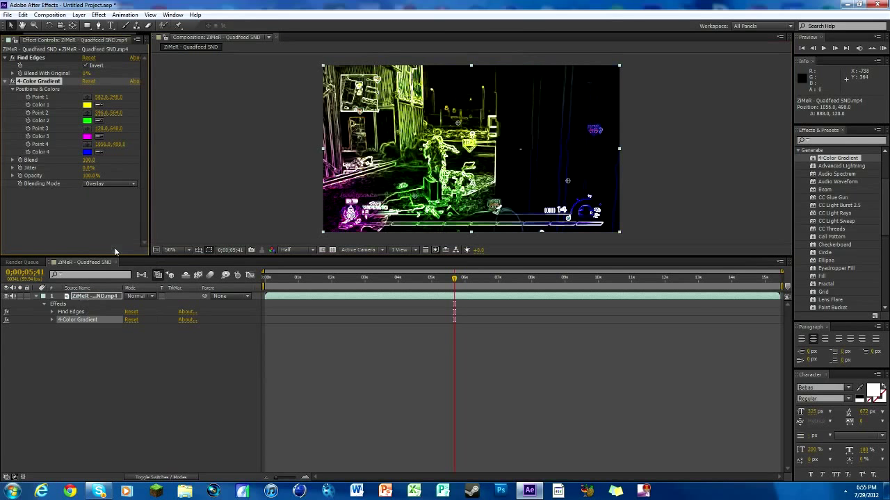
mouse_move(559, 67)
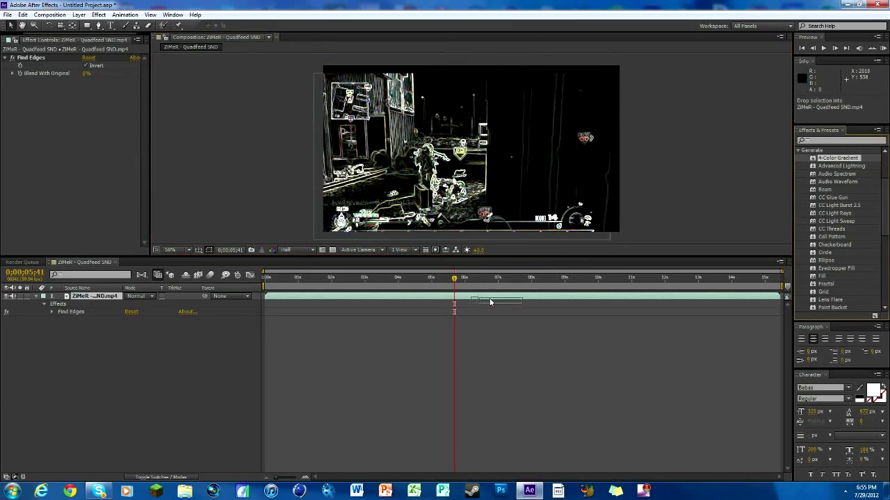
left_click(112, 183)
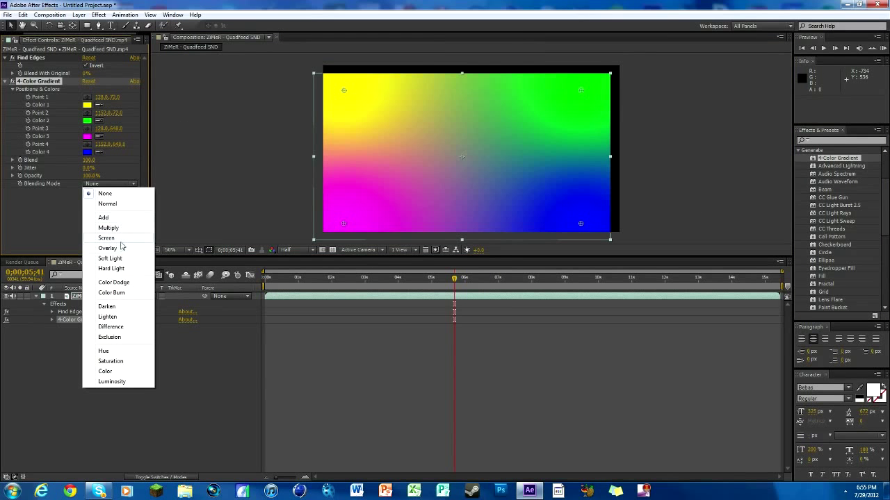
left_click(107, 248)
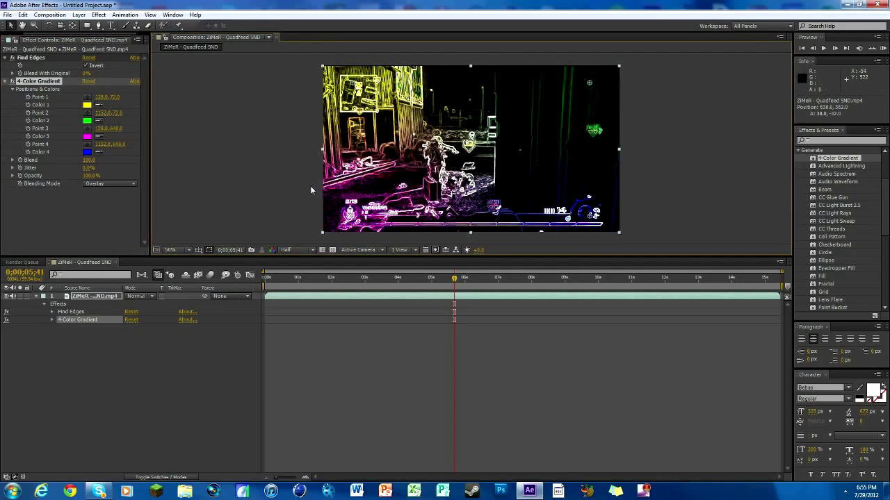
left_click(443, 278)
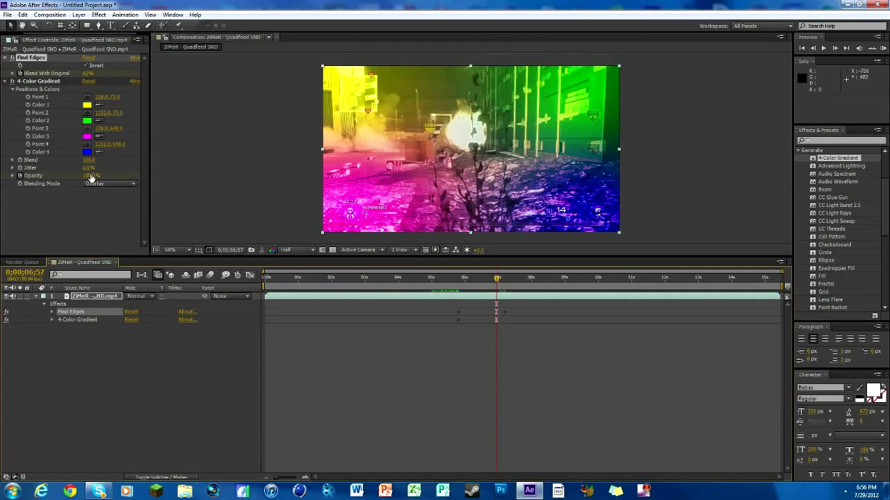
- Keyframe gradient Opacity and Find Edges blend to fade in and out around six seconds, then scrub to check
left_click(90, 175)
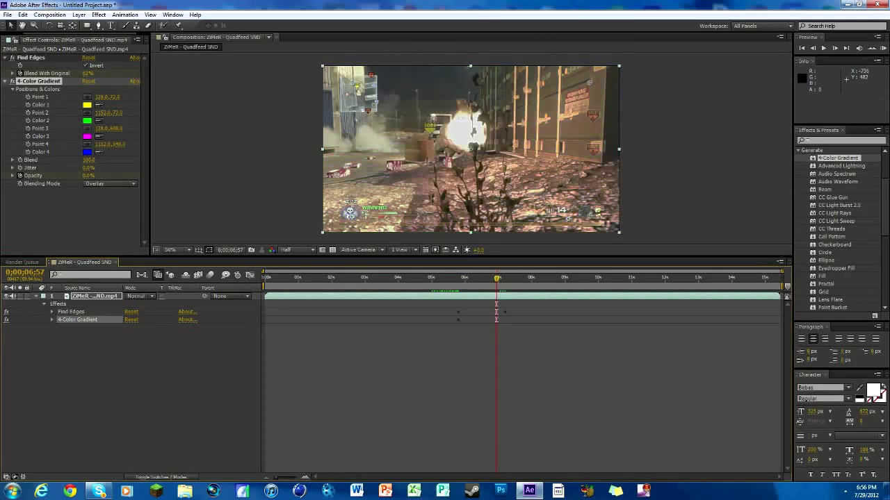
left_click_drag(497, 277, 479, 278)
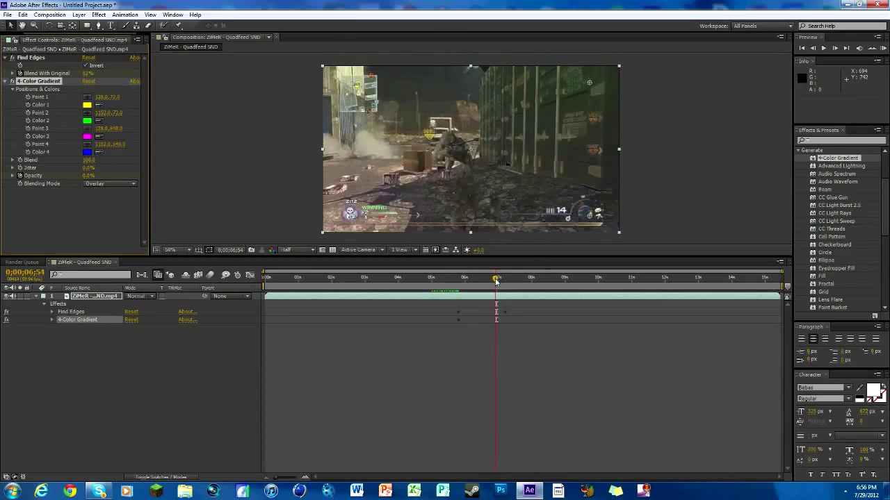
left_click(424, 277)
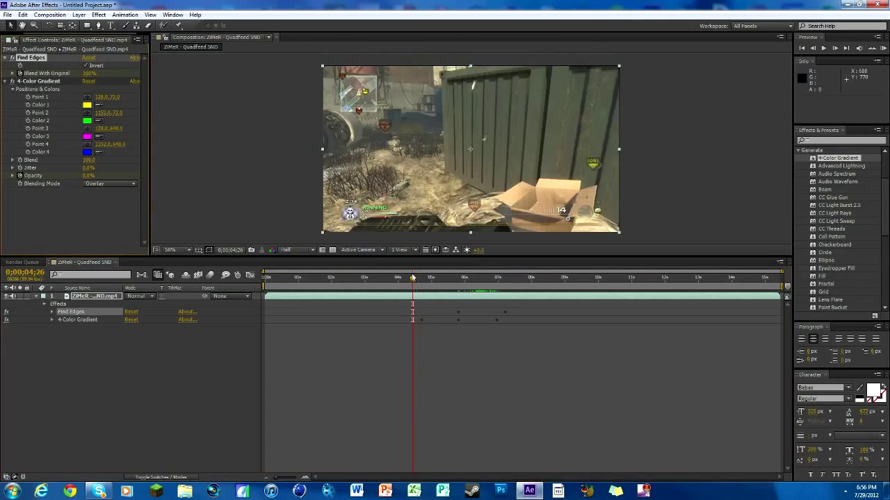
left_click_drag(412, 277, 386, 277)
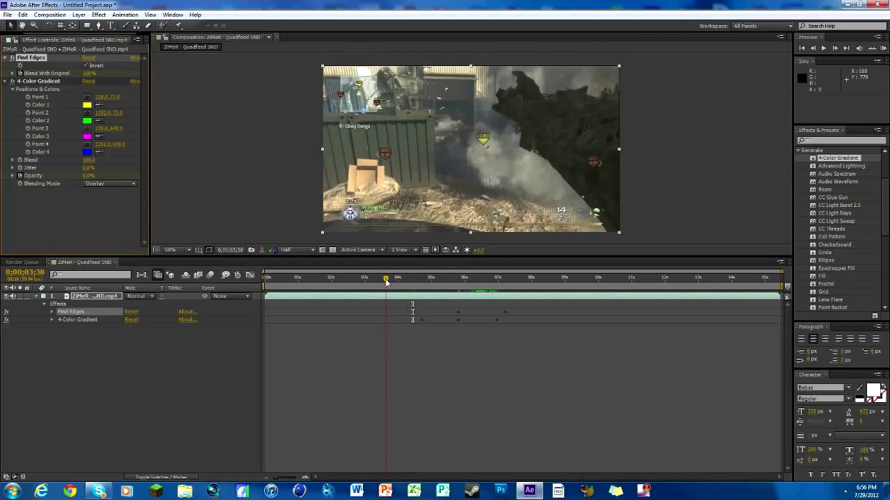
left_click_drag(386, 277, 432, 278)
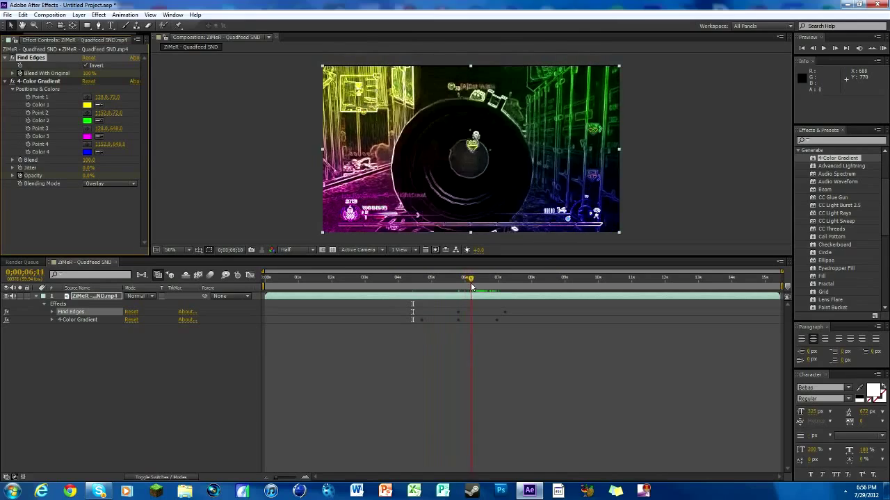
left_click(513, 277)
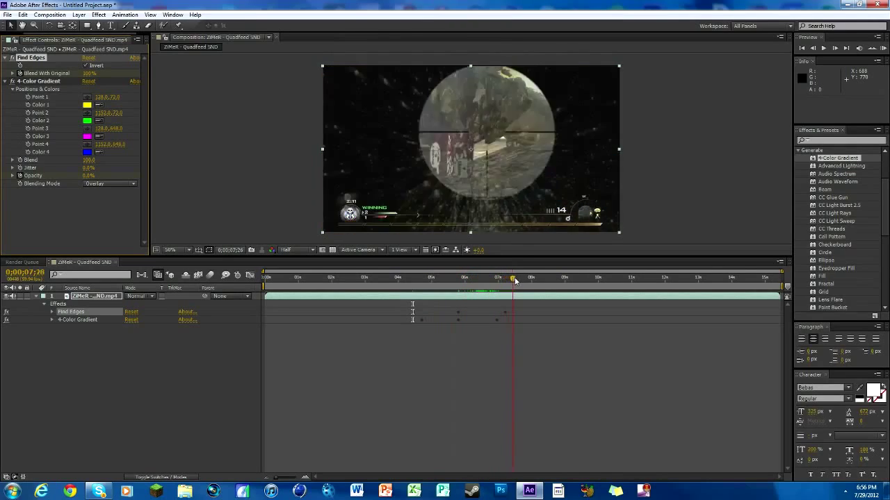
left_click_drag(514, 278, 465, 277)
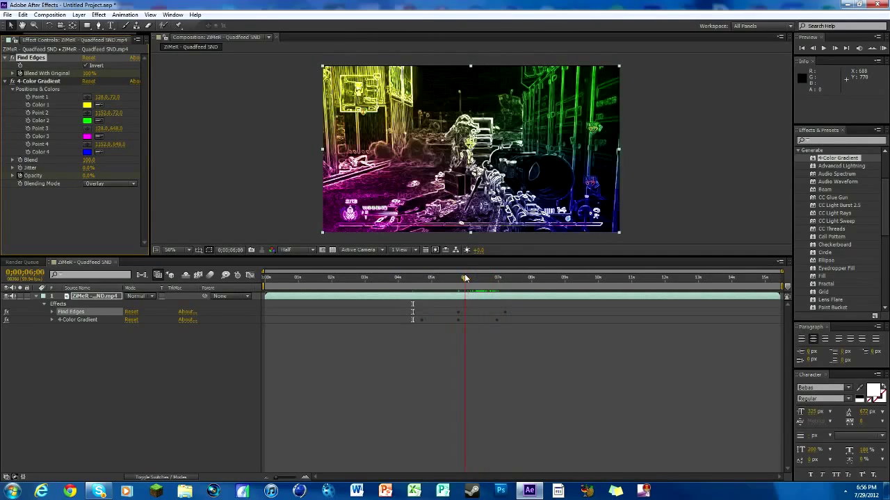
mouse_move(464, 277)
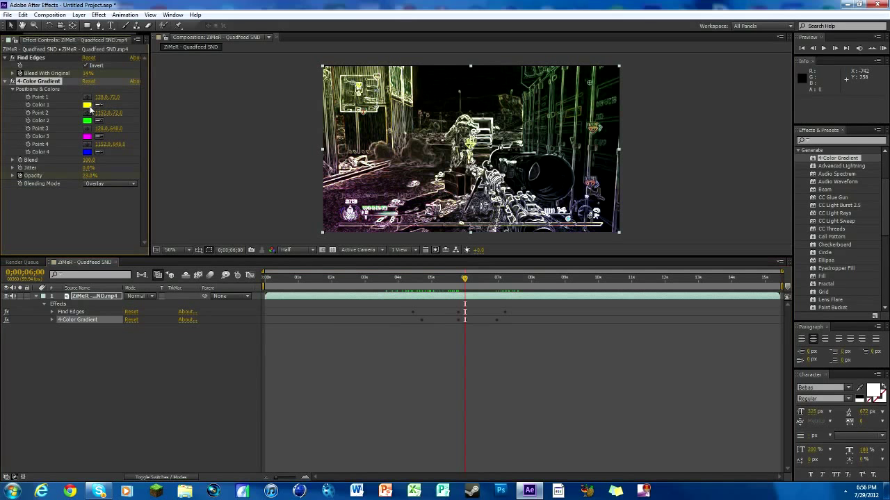
- Change gradient Color 1 to magenta and Color 2 to purple
left_click(87, 105)
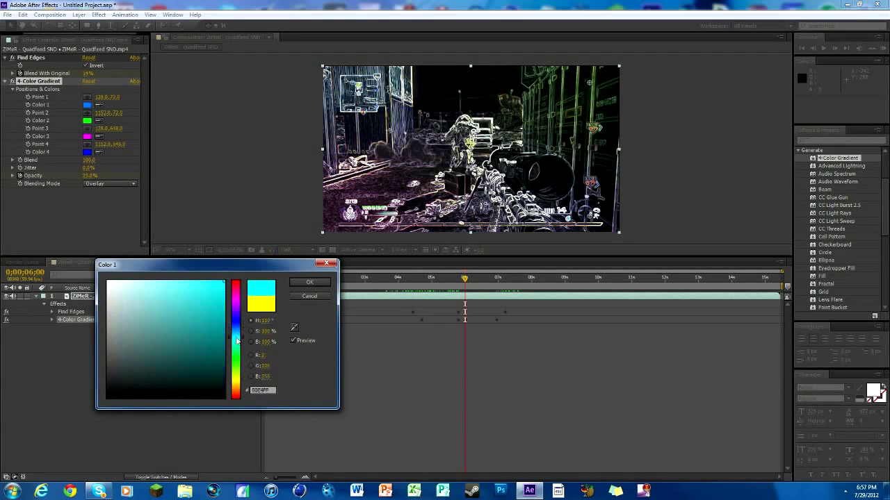
left_click(237, 291)
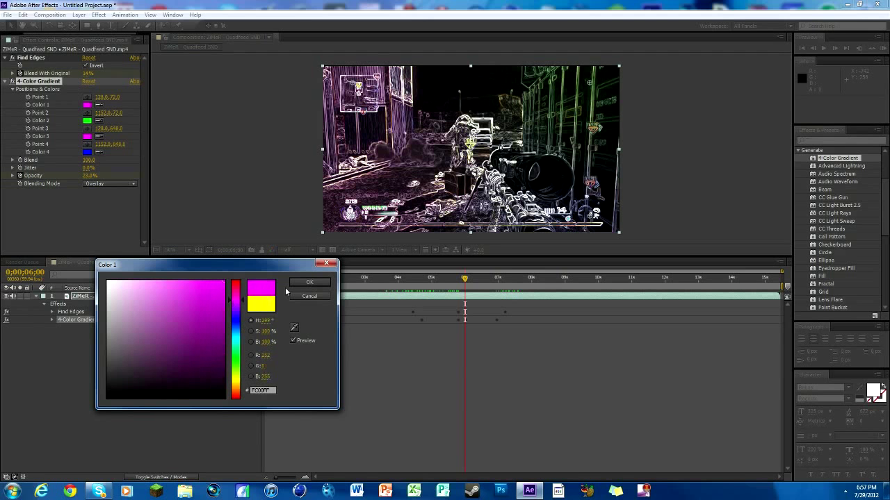
left_click(231, 303)
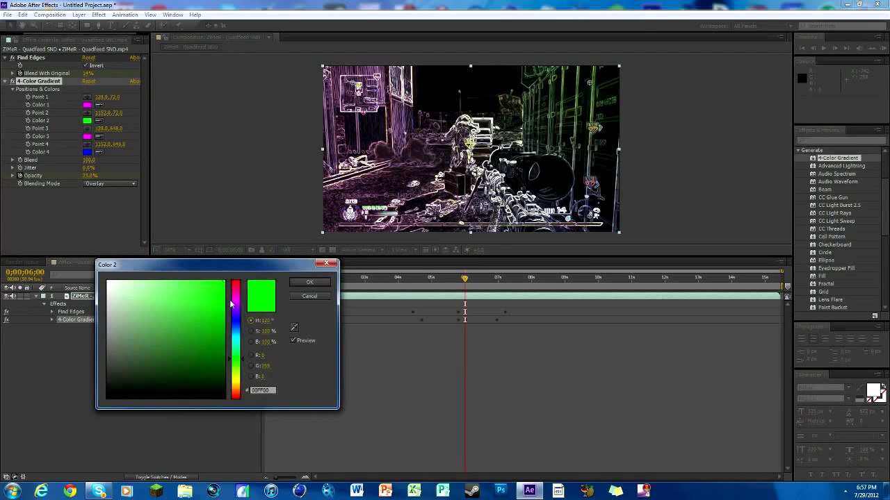
left_click(309, 282)
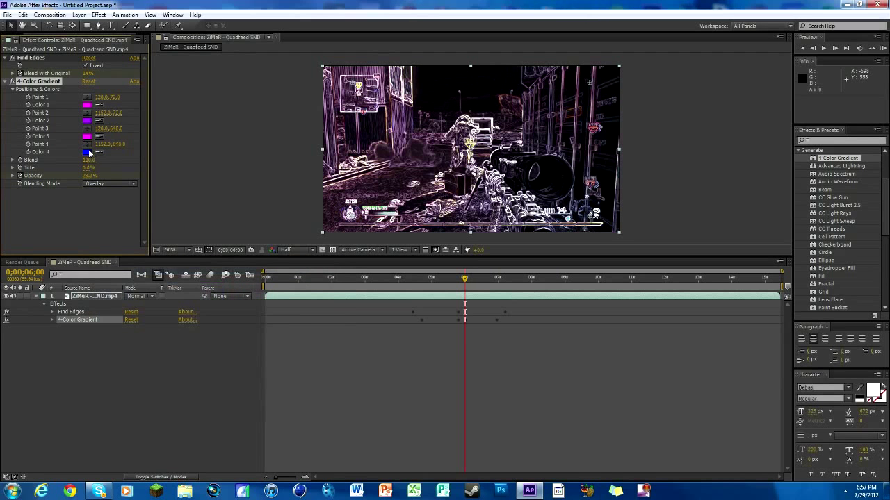
left_click(88, 151)
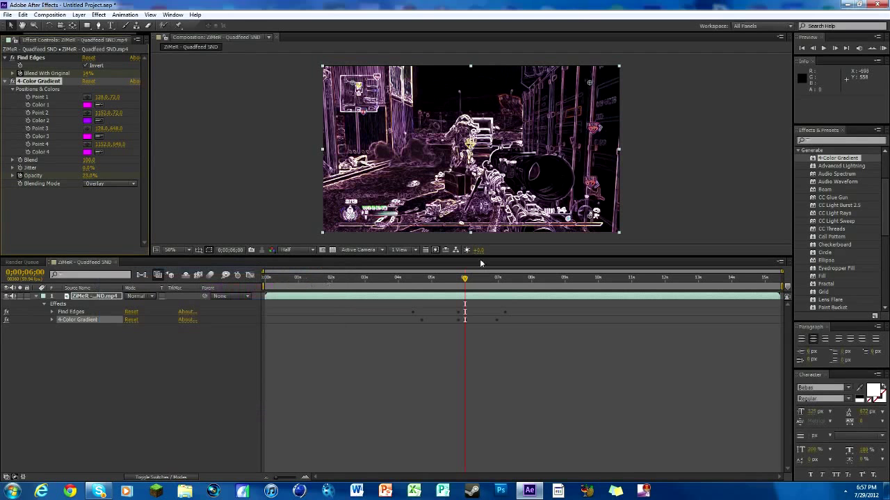
mouse_move(612, 104)
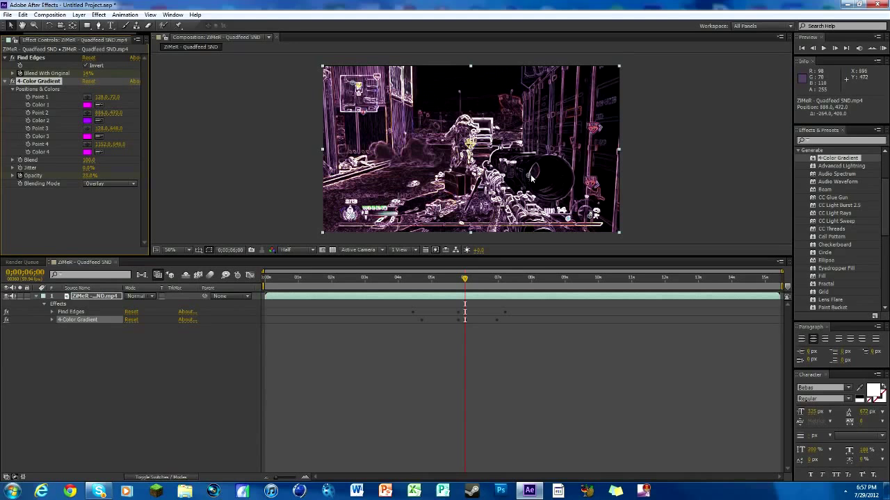
- Set gradient Color 1 to a dark shade and Color 2 to white
left_click(87, 105)
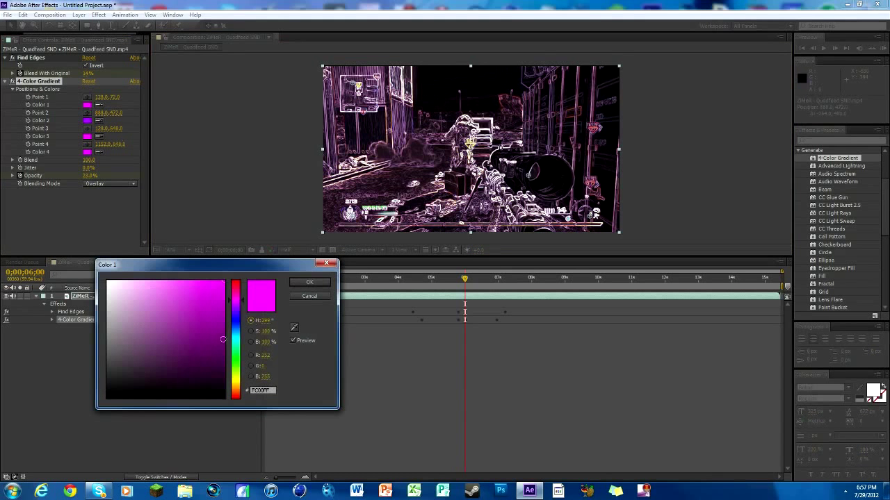
left_click(310, 282)
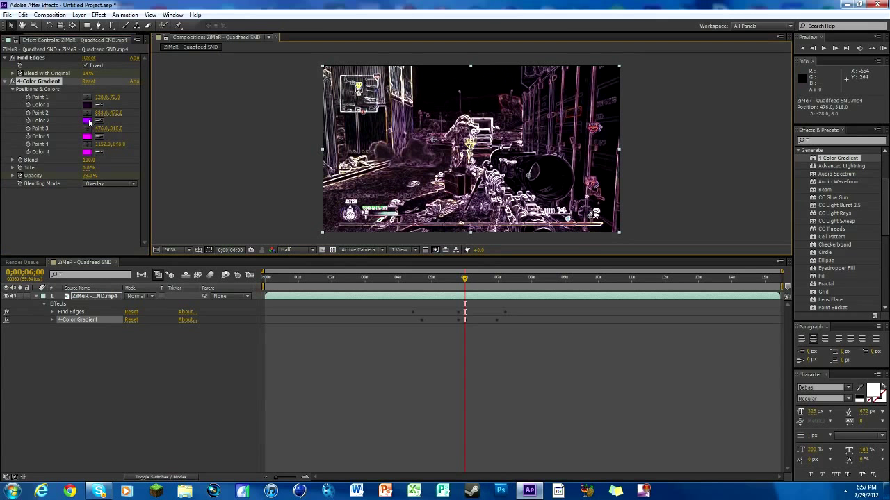
left_click(87, 120)
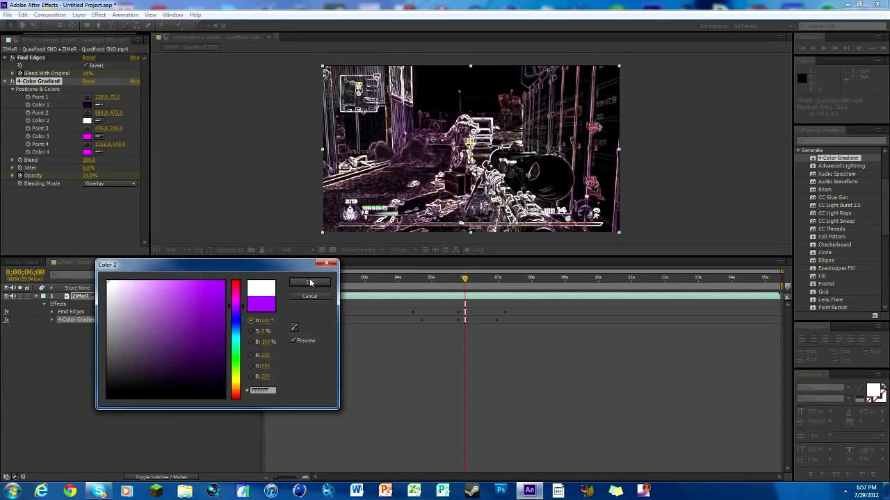
left_click(308, 282)
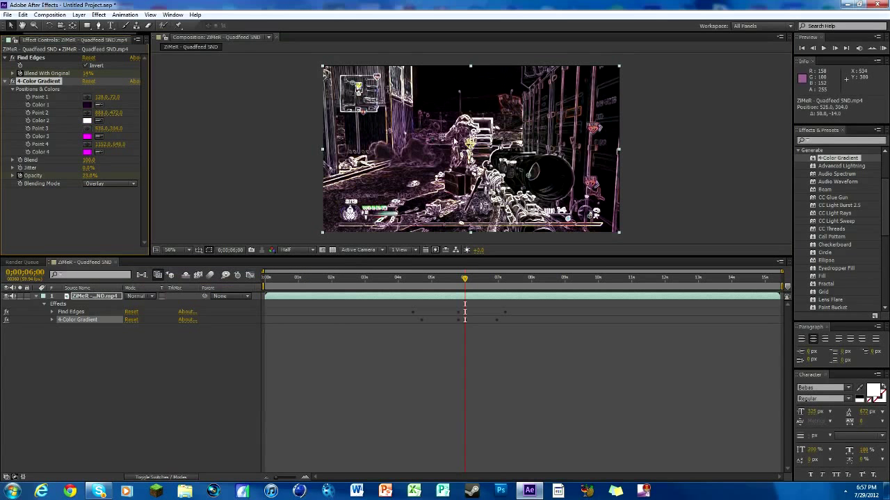